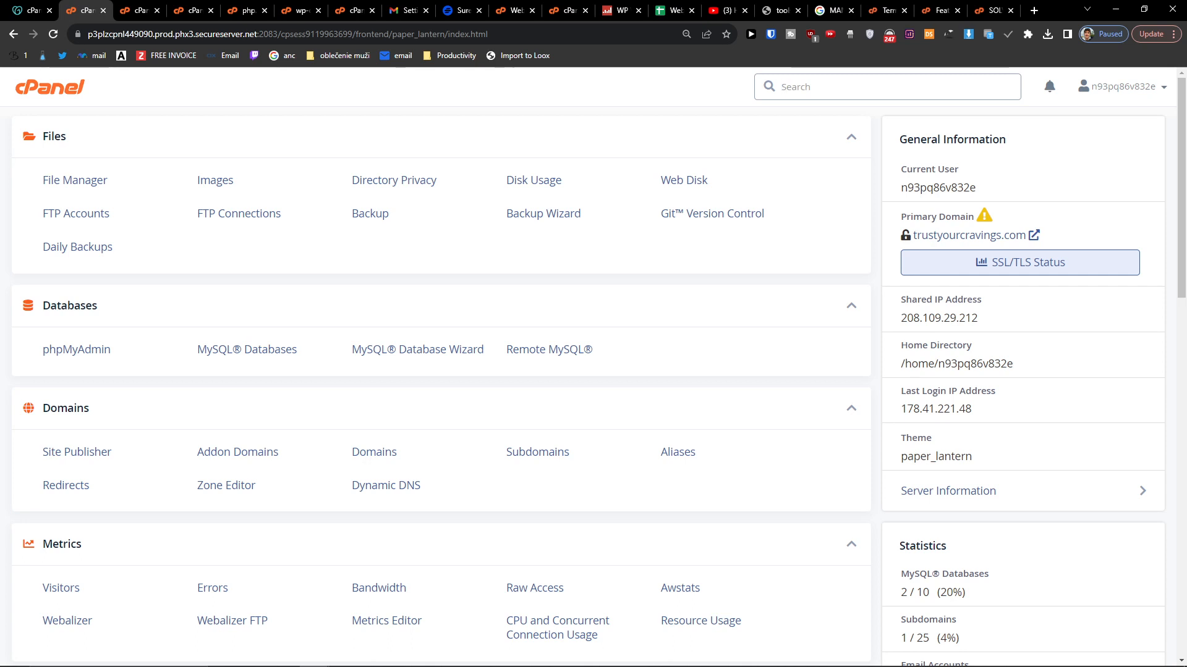
mouse_move(435, 98)
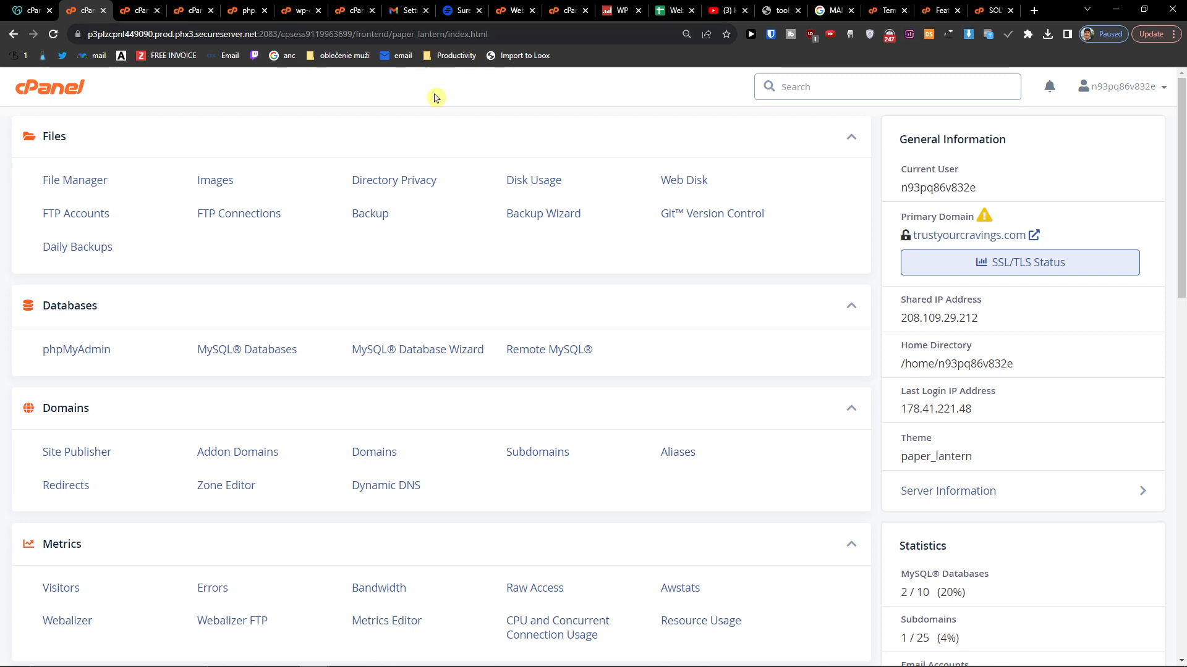
Reach the Software section and launch Select PHP Version, showing PHP 7.4 as current.
scroll(down, 3)
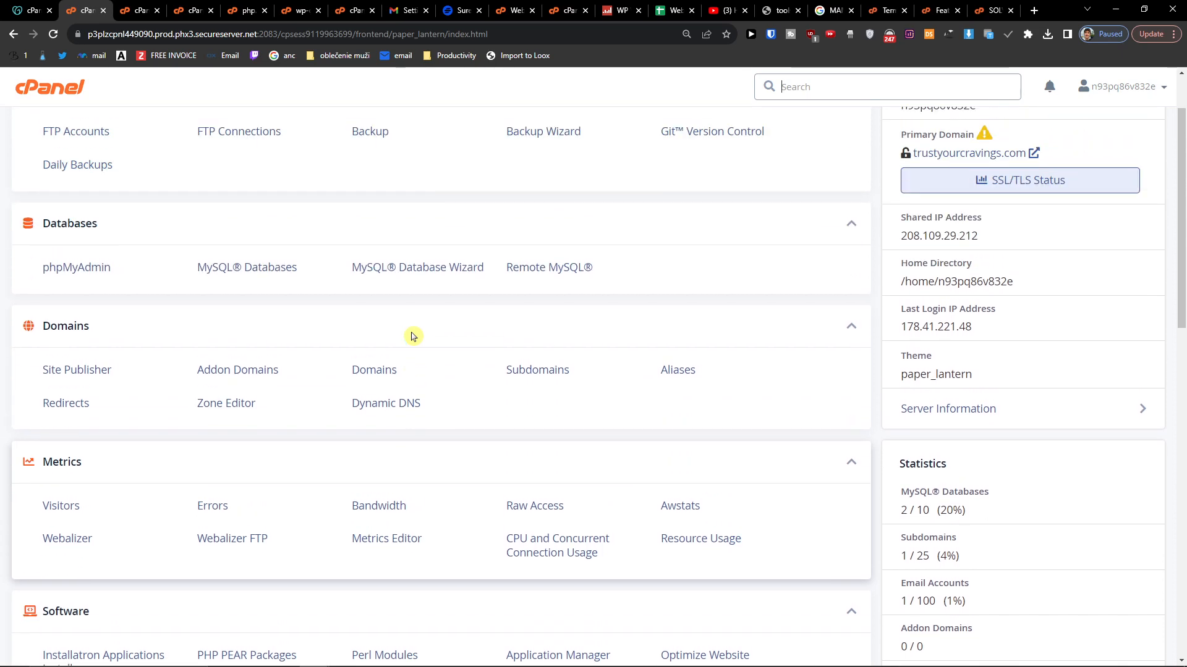
scroll(down, 3)
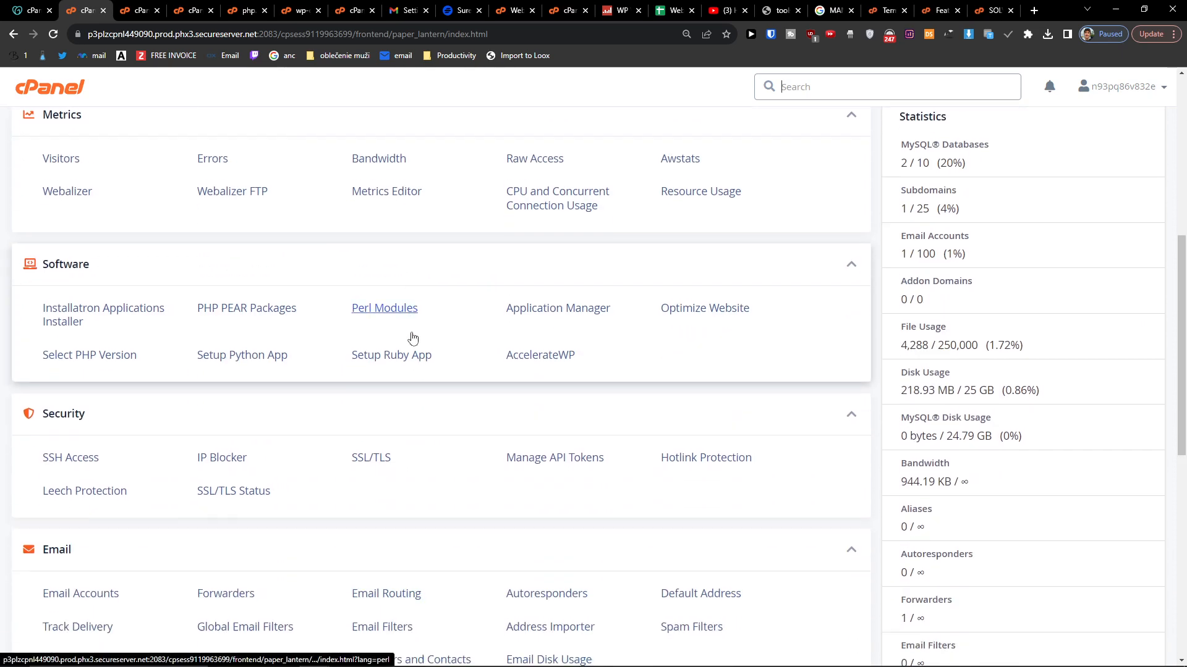
scroll(down, 3)
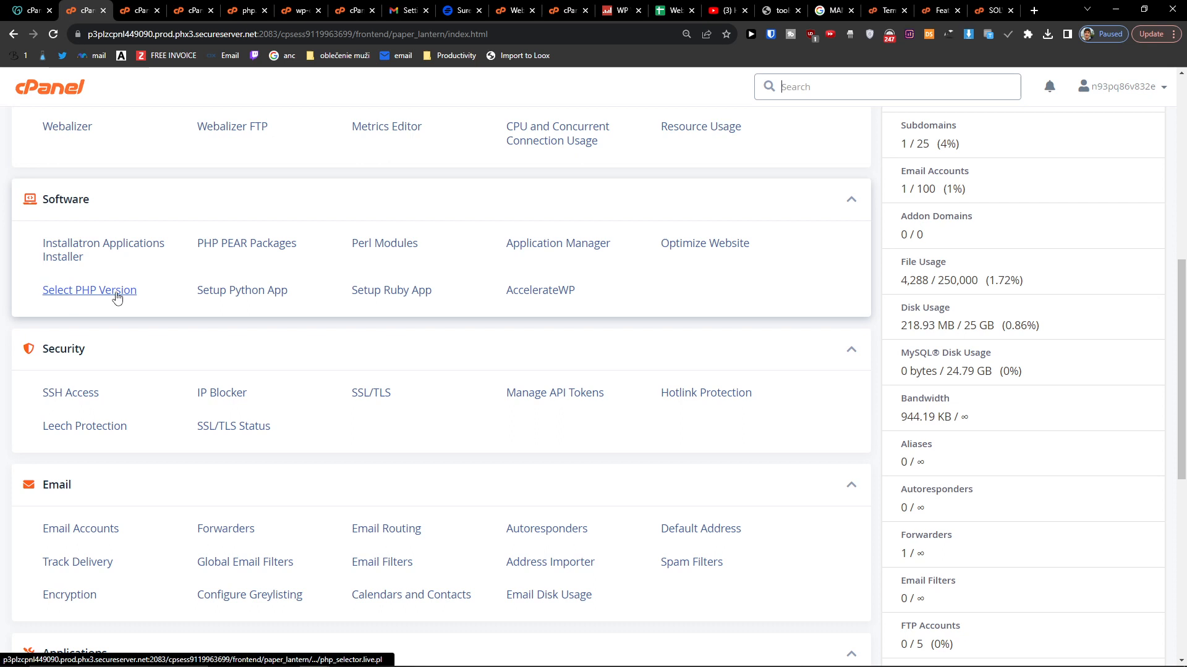
mouse_move(95, 302)
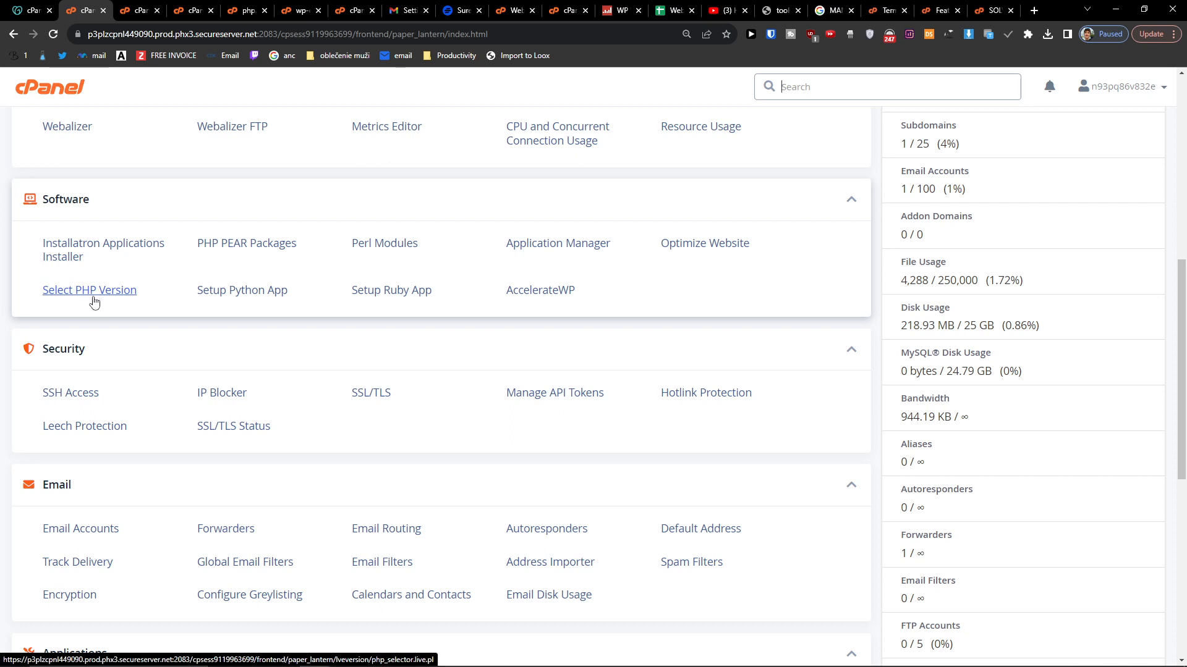
click(89, 289)
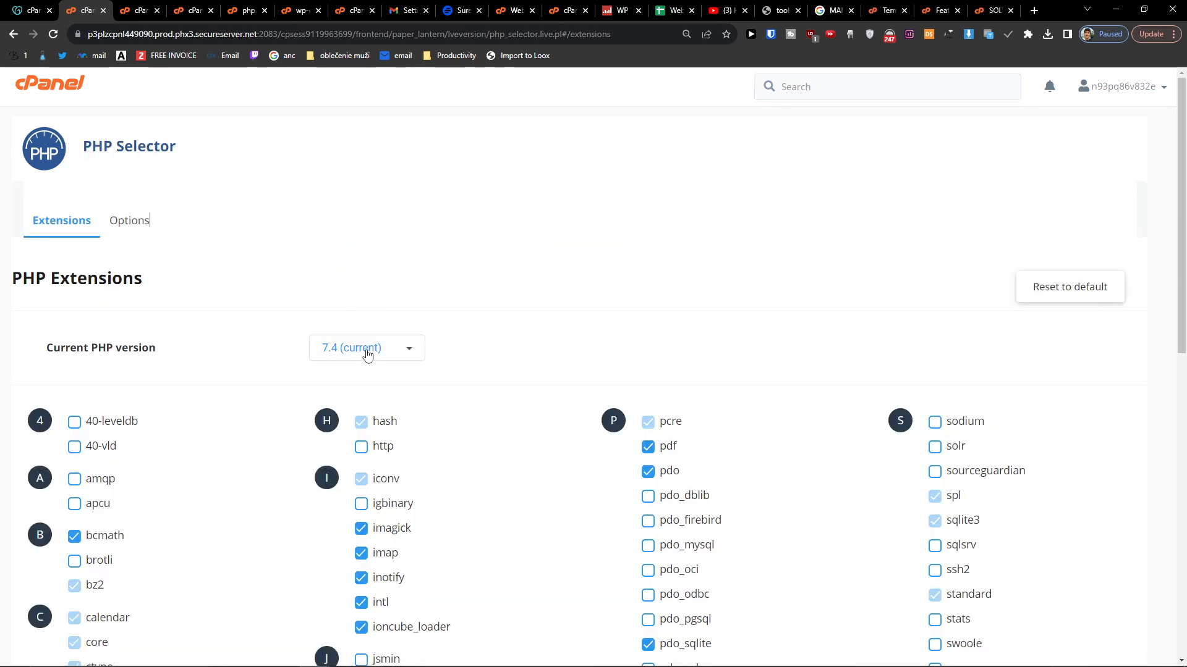
Choose PHP 8.1 from the Current PHP version list and apply it in place of 7.4.
click(365, 347)
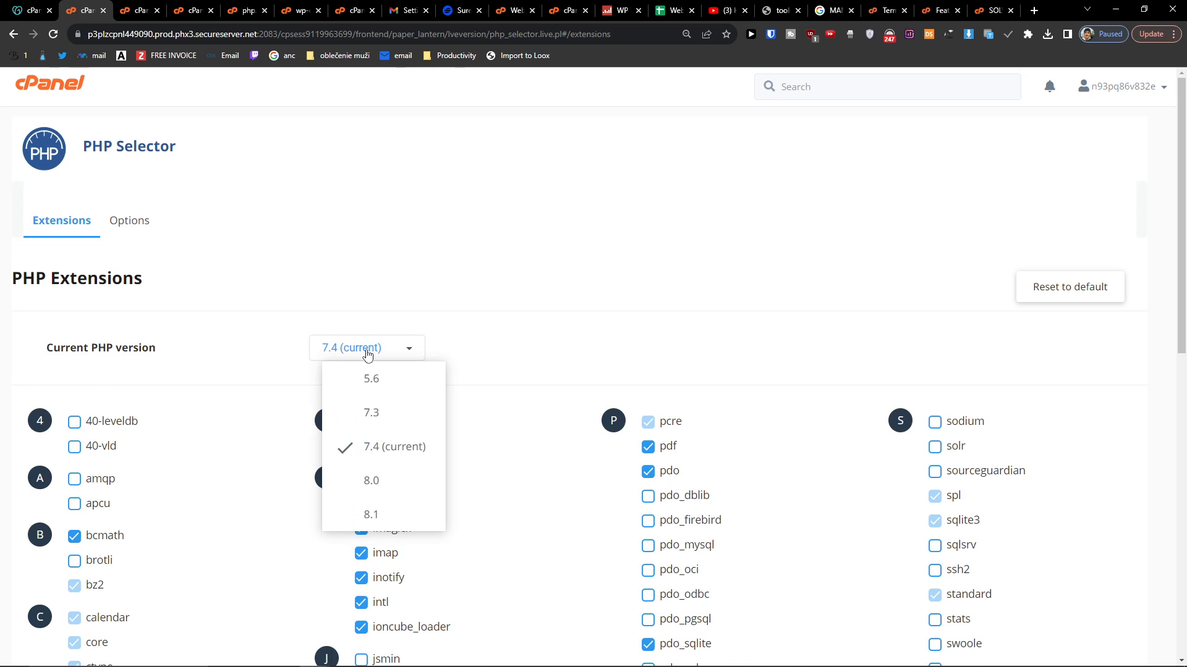
mouse_move(456, 535)
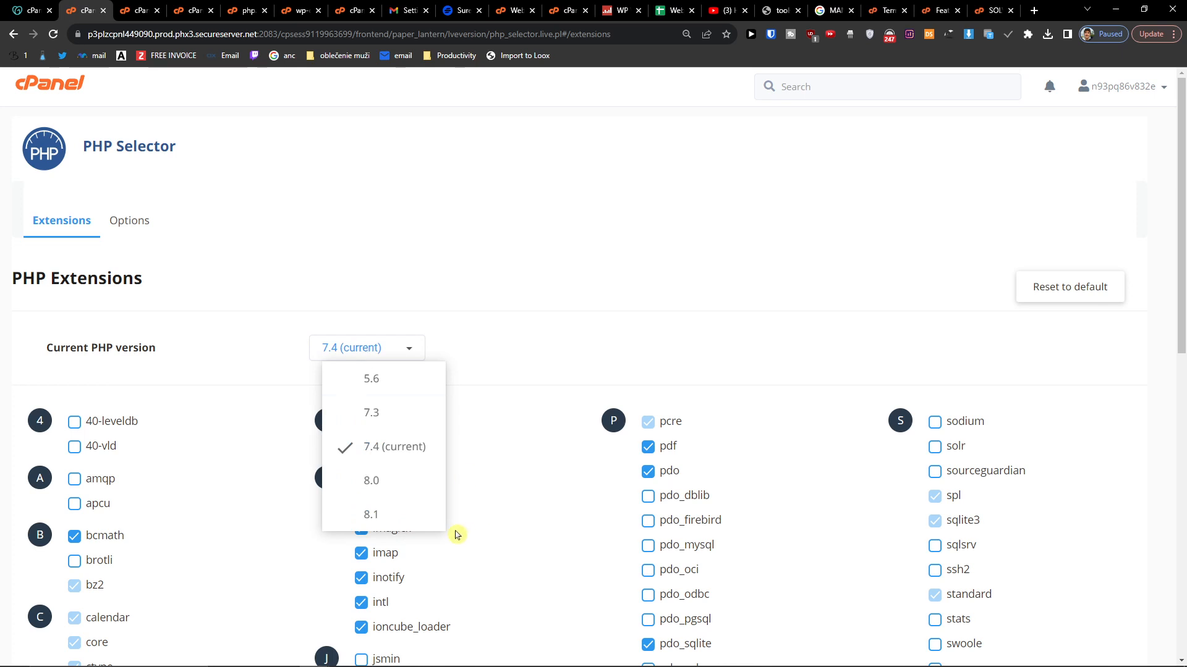
click(371, 514)
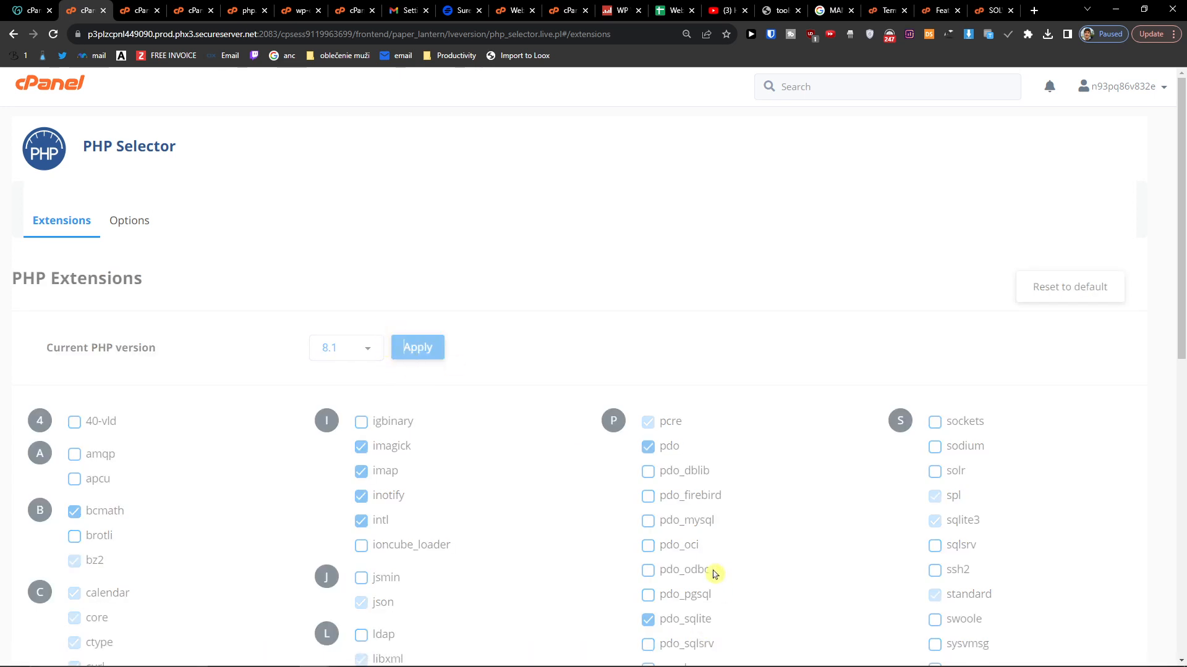
click(416, 346)
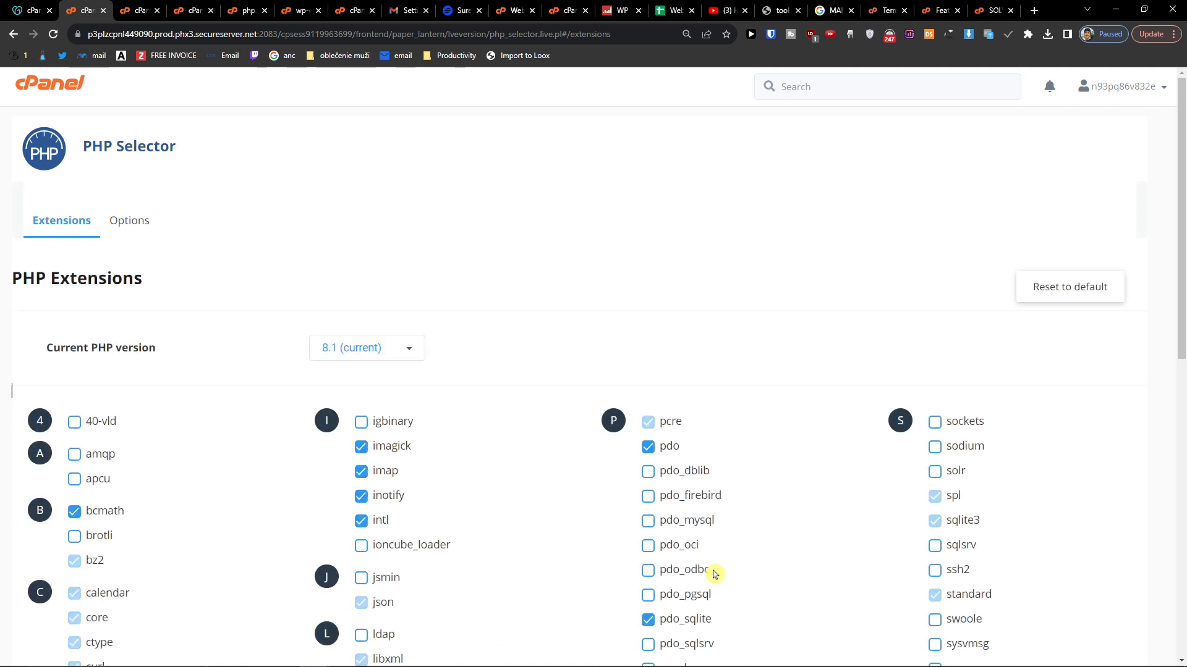